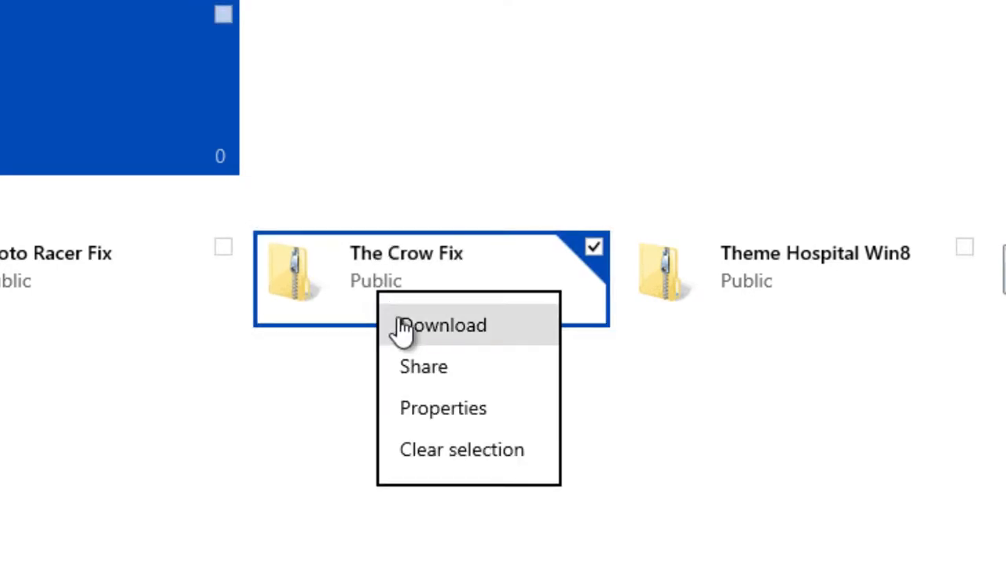
{"action": "mouse_move", "coordinate": [312, 405]}
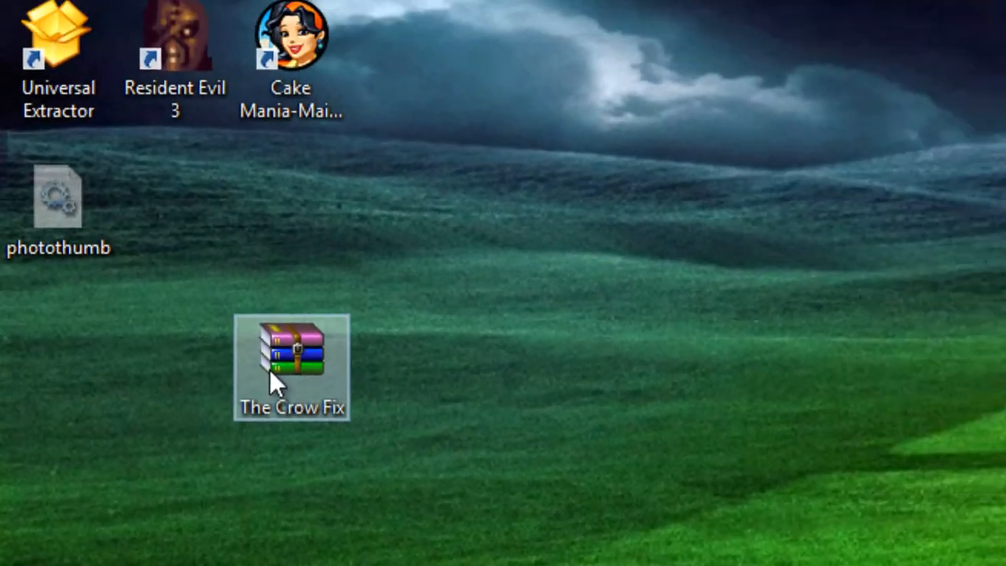
Extract the Acclaim folder from The Crow Fix archive into C:\Program Files (x86).
{"action": "double_click", "coordinate": [292, 358]}
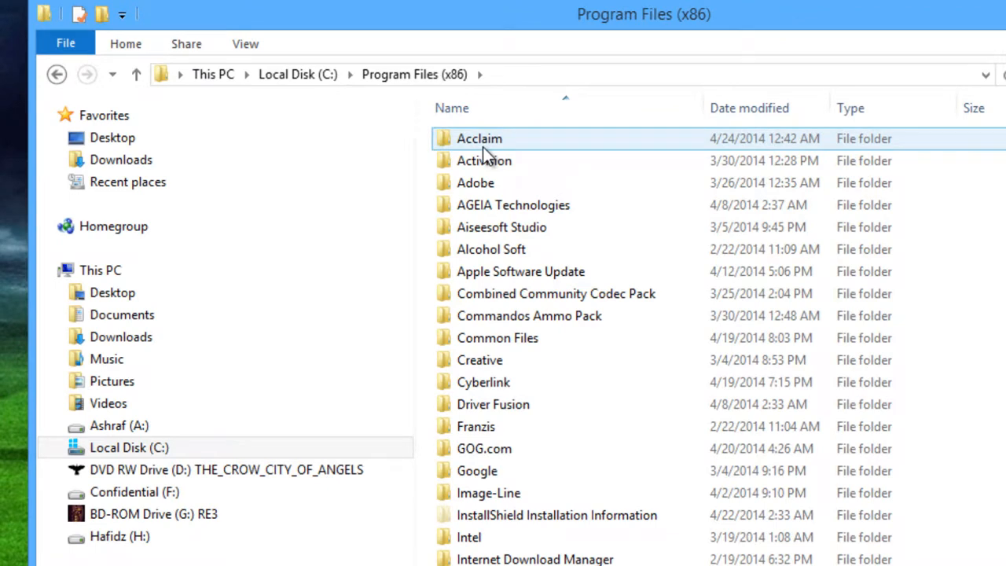
Reach TheCrow.exe under Acclaim > The Crow and bring up its Properties.
{"action": "double_click", "coordinate": [478, 138]}
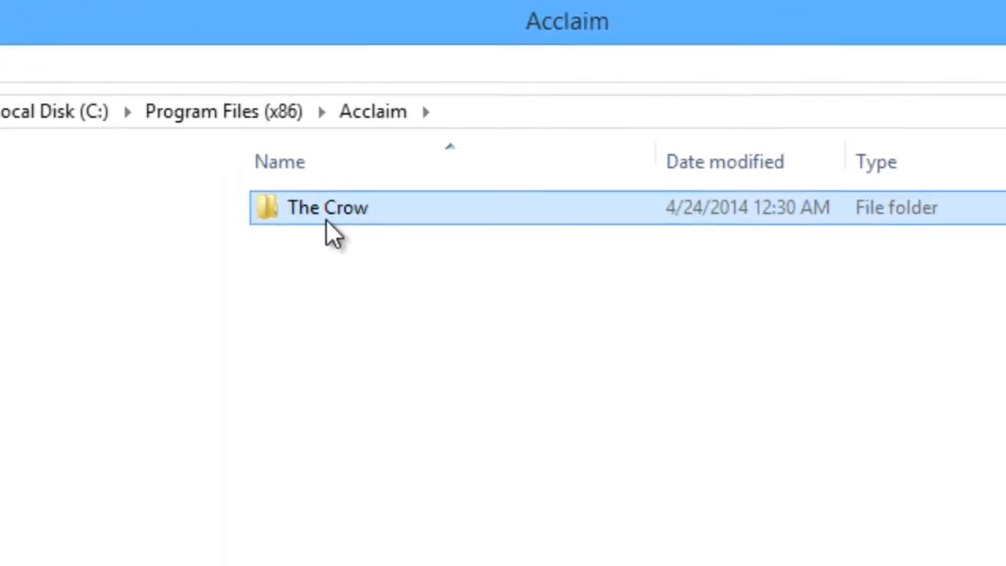
{"action": "double_click", "coordinate": [327, 208]}
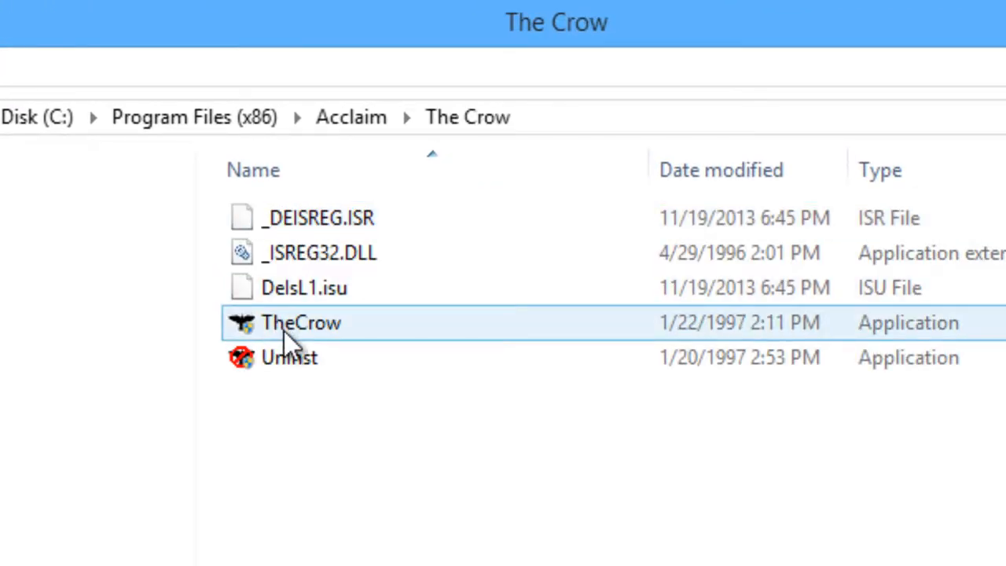
{"action": "right_click", "coordinate": [302, 322]}
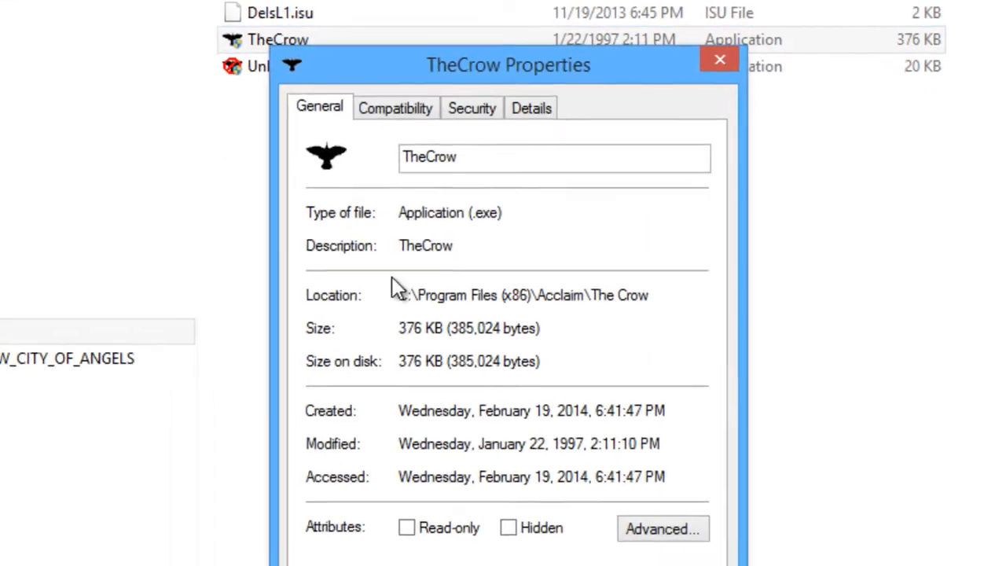
Apply Windows 95 compatibility mode, 640x480 resolution and disabled display scaling to TheCrow.
{"action": "left_click", "coordinate": [397, 107]}
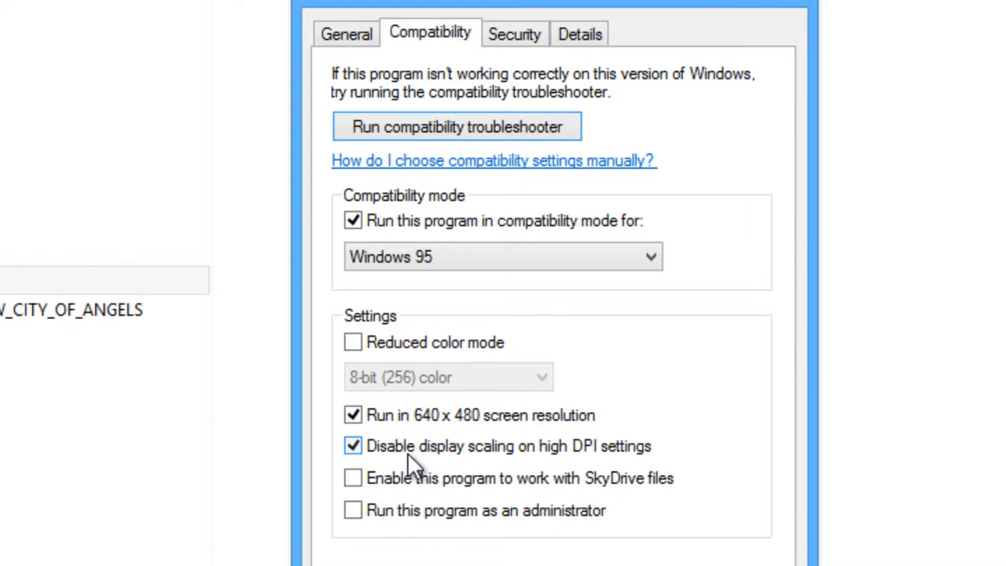
{"action": "mouse_move", "coordinate": [548, 462]}
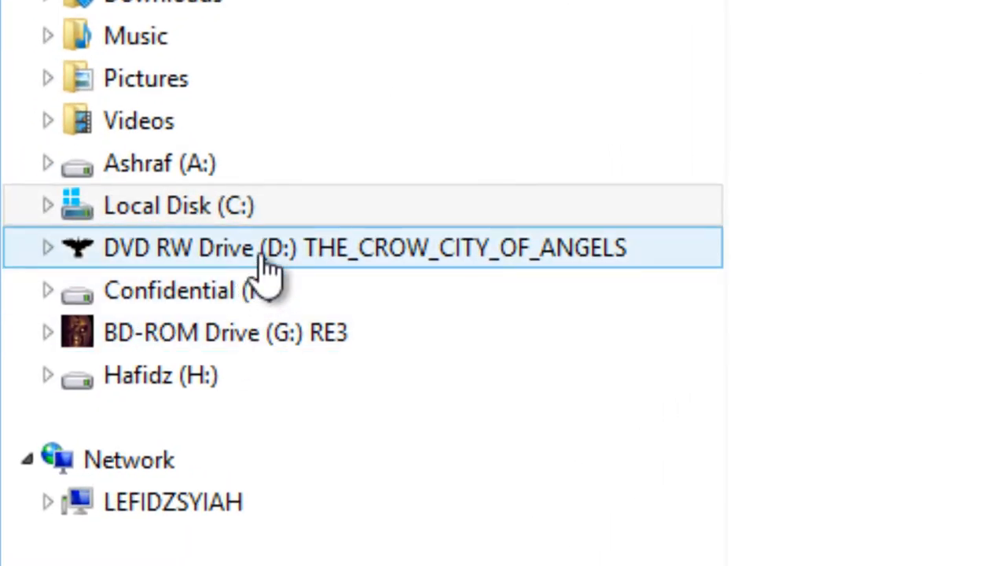
Check the game disc on DVD RW Drive (D:), then edit The Crow .reg file from the desktop.
{"action": "left_click", "coordinate": [362, 249]}
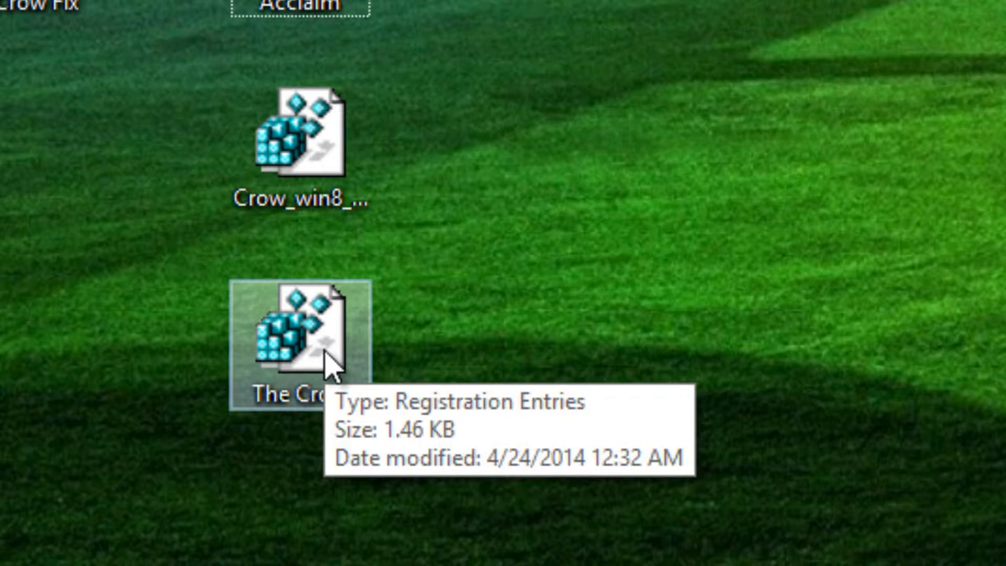
{"action": "right_click", "coordinate": [296, 334]}
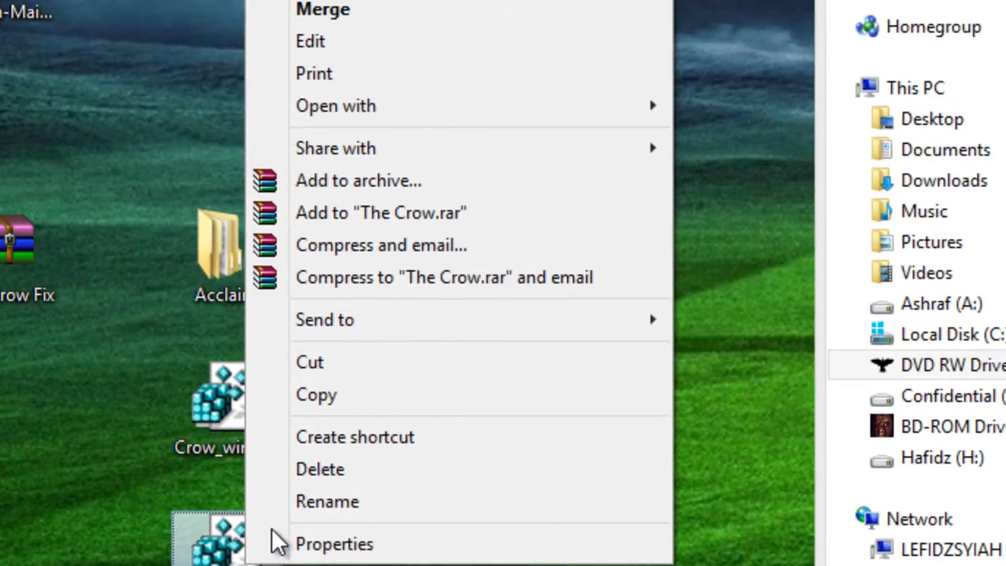
{"action": "mouse_move", "coordinate": [330, 41]}
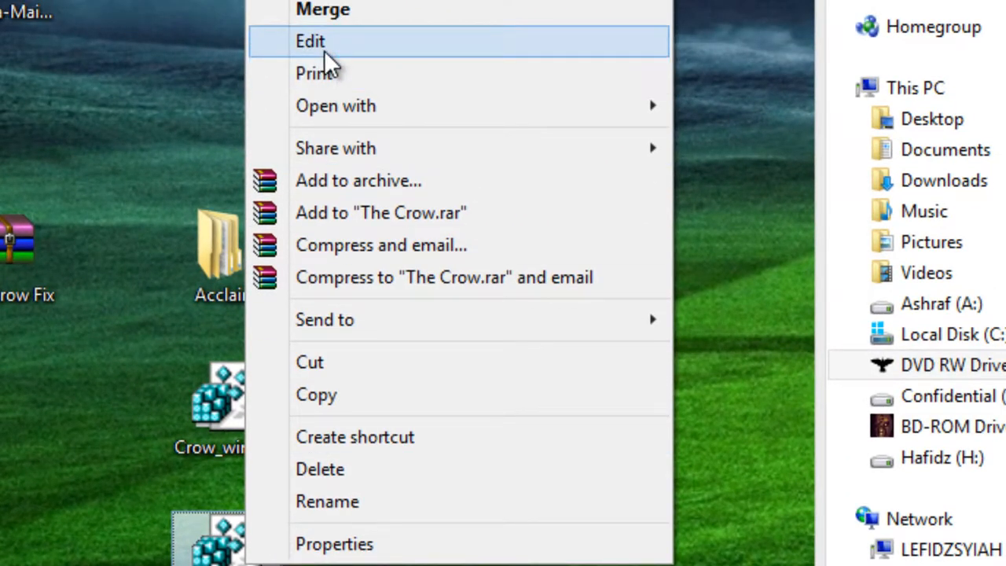
{"action": "left_click", "coordinate": [310, 40]}
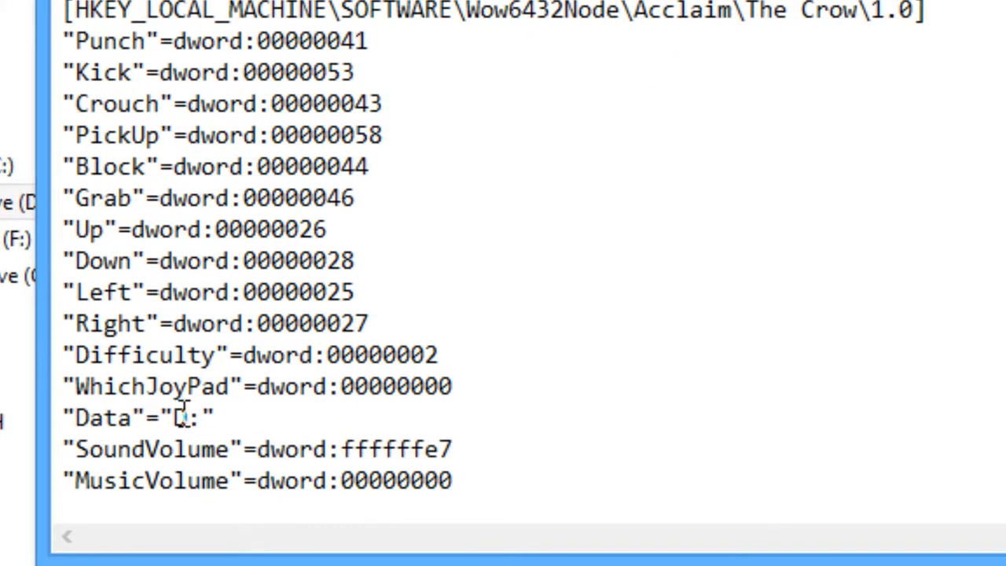
Replace the Data drive letter with D in the registry file, save it and close Notepad.
{"action": "double_click", "coordinate": [176, 417]}
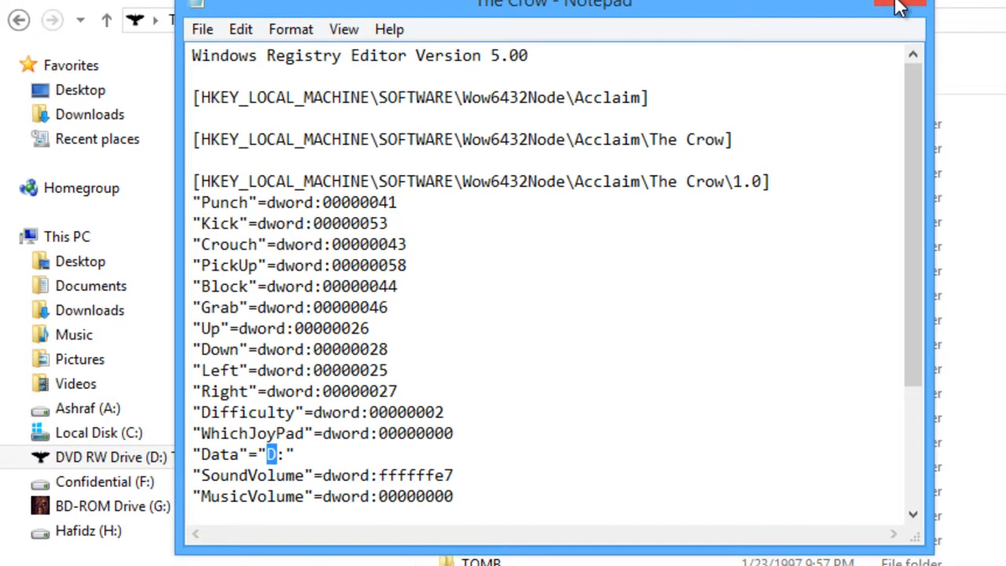
{"action": "left_click", "coordinate": [899, 5]}
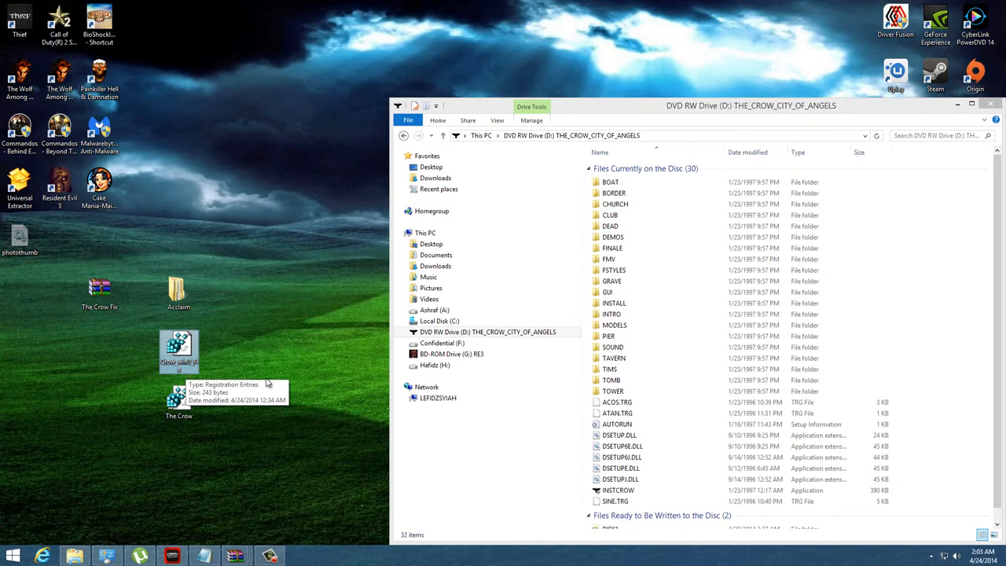
Show the Local Disk (C:) folders instead of the game disc's contents.
{"action": "left_click", "coordinate": [434, 321]}
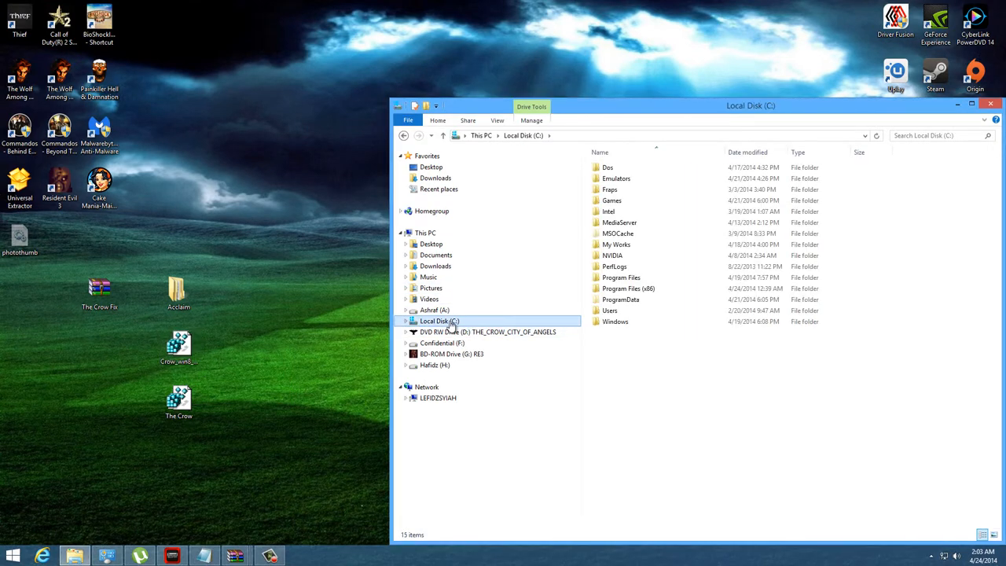